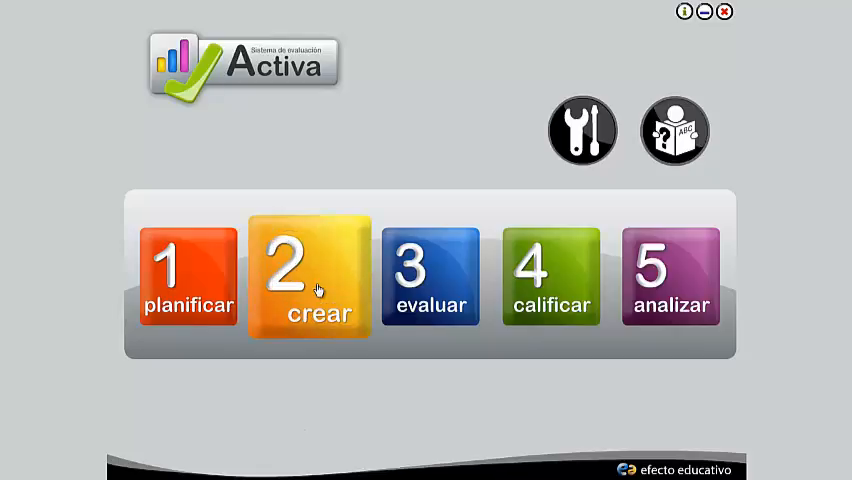
Start a new empty test with the '2 crear' button on the home screen
{"action": "left_click", "coordinate": [308, 277]}
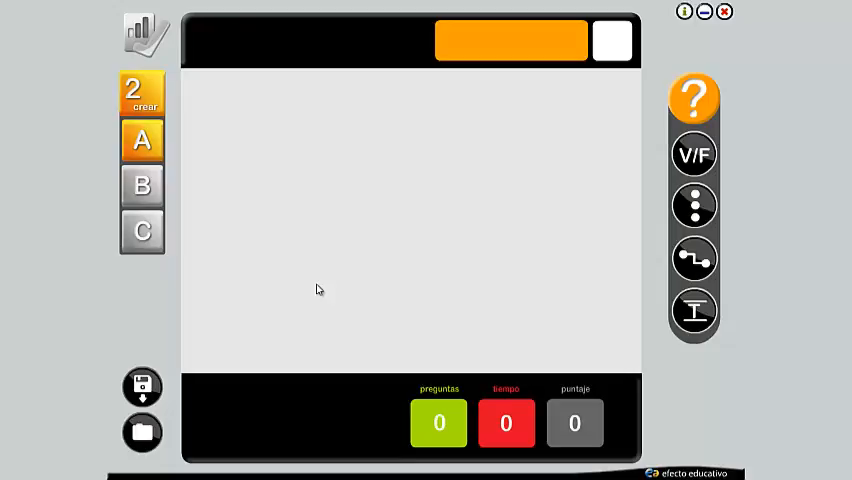
{"action": "mouse_move", "coordinate": [648, 148]}
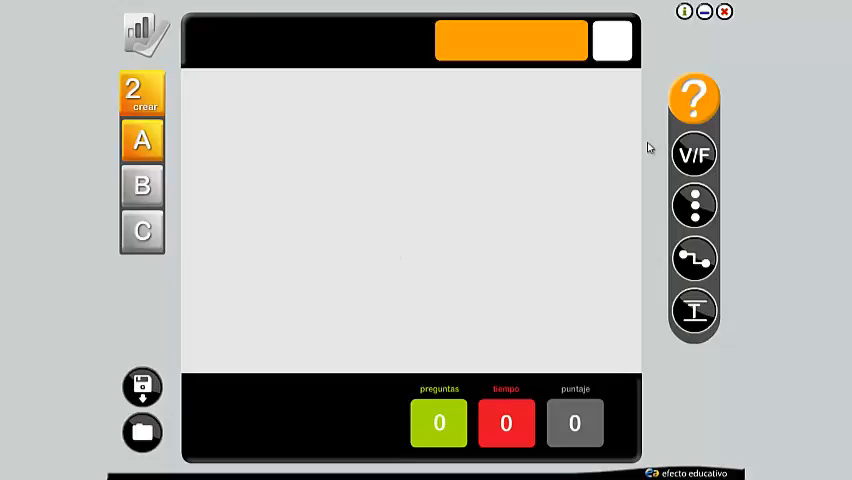
{"action": "mouse_move", "coordinate": [659, 160]}
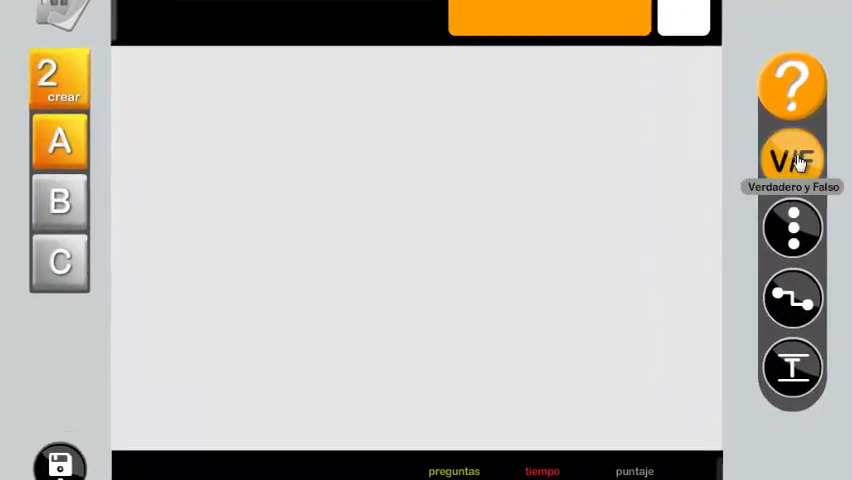
Add multiple-choice, text-answer and matched-terms sections to the test
{"action": "left_click", "coordinate": [792, 160]}
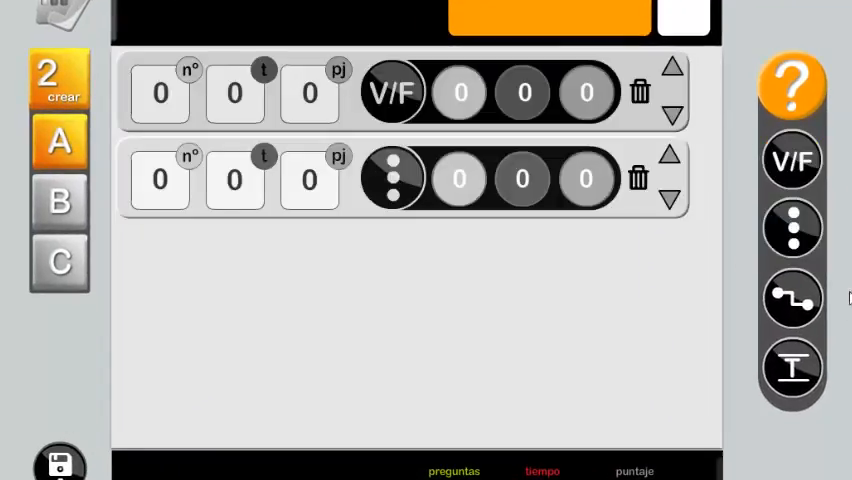
{"action": "left_click", "coordinate": [792, 298]}
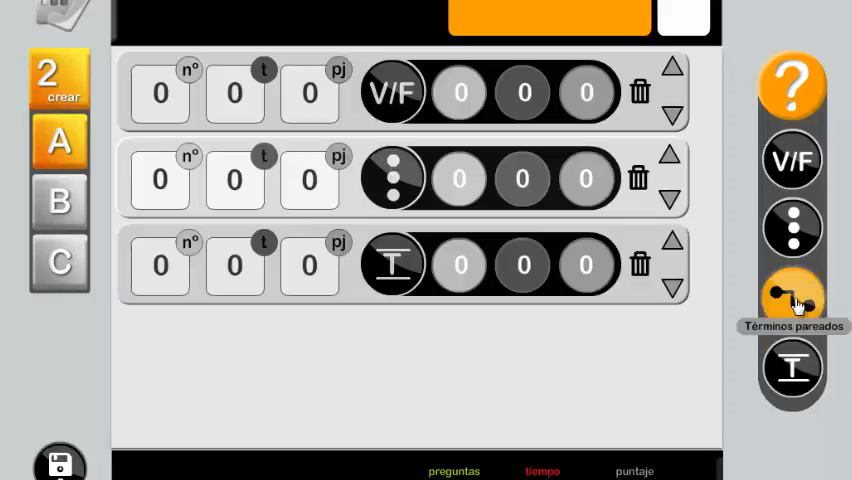
{"action": "left_click", "coordinate": [792, 295]}
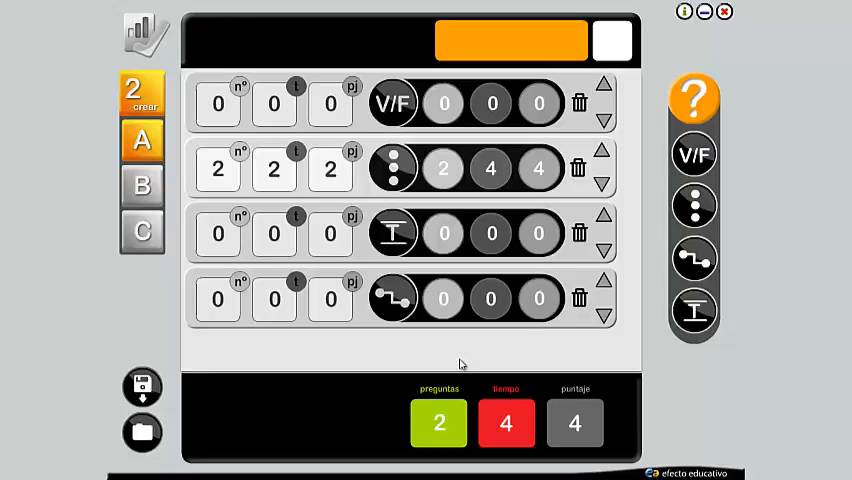
Show tab B's summary of the four sections and their totals
{"action": "left_click", "coordinate": [142, 186]}
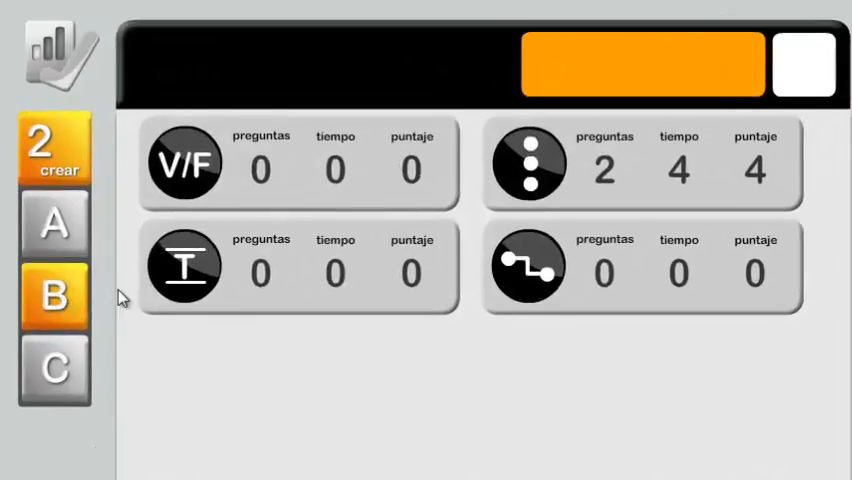
{"action": "mouse_move", "coordinate": [478, 368]}
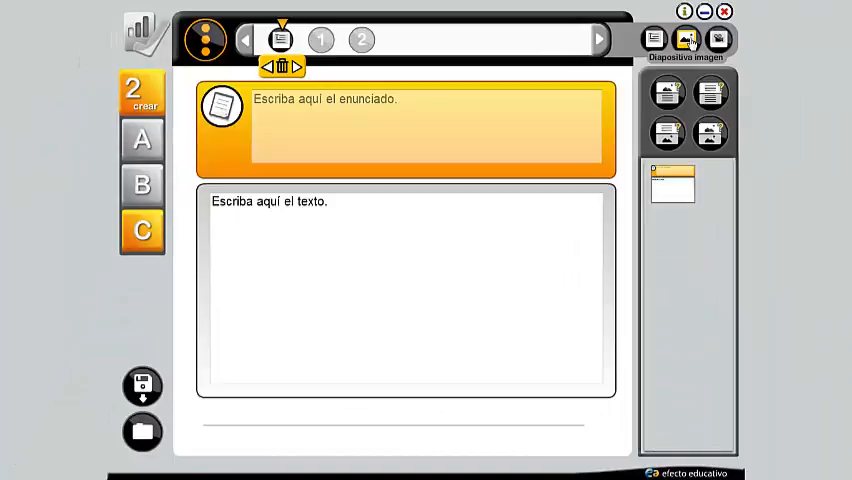
Add an image slide to the multiple-choice section
{"action": "left_click", "coordinate": [718, 39]}
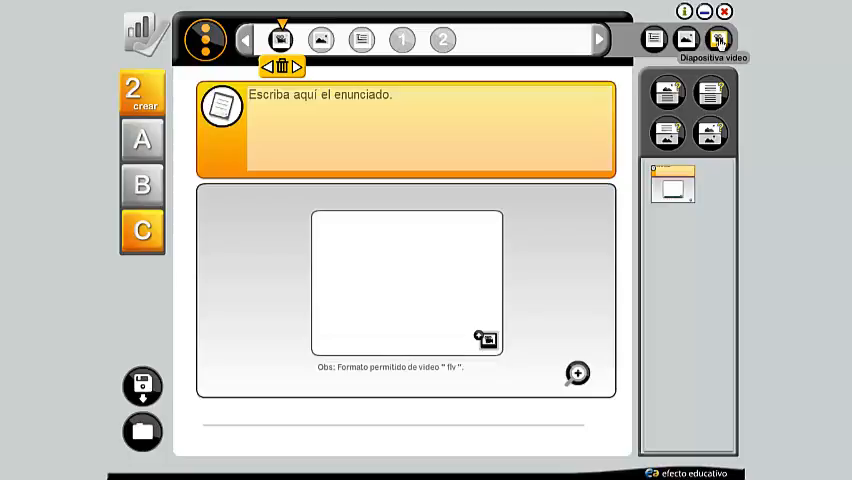
{"action": "mouse_move", "coordinate": [730, 82]}
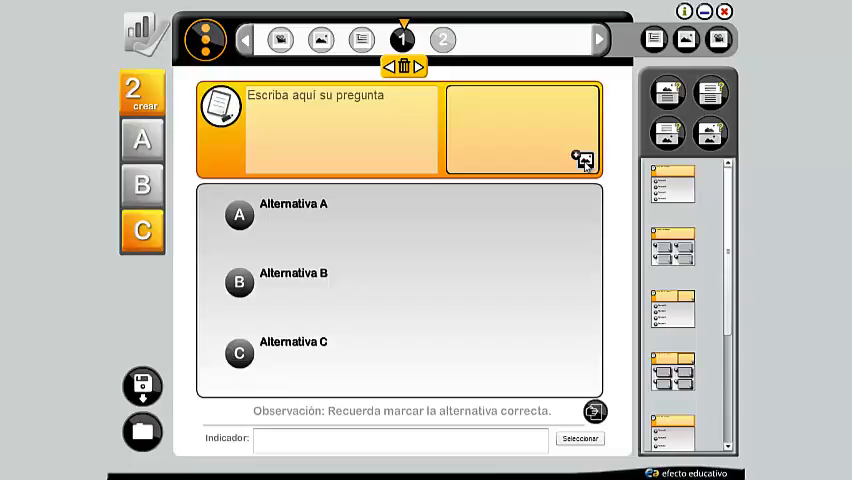
Insert the 'p12 6°' rectangular prism drawing into question 1's image area
{"action": "left_click", "coordinate": [583, 159]}
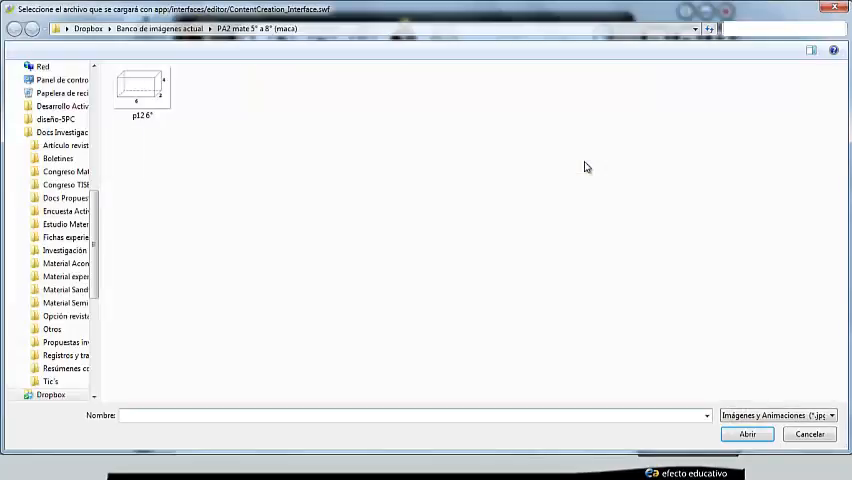
{"action": "left_click", "coordinate": [142, 88]}
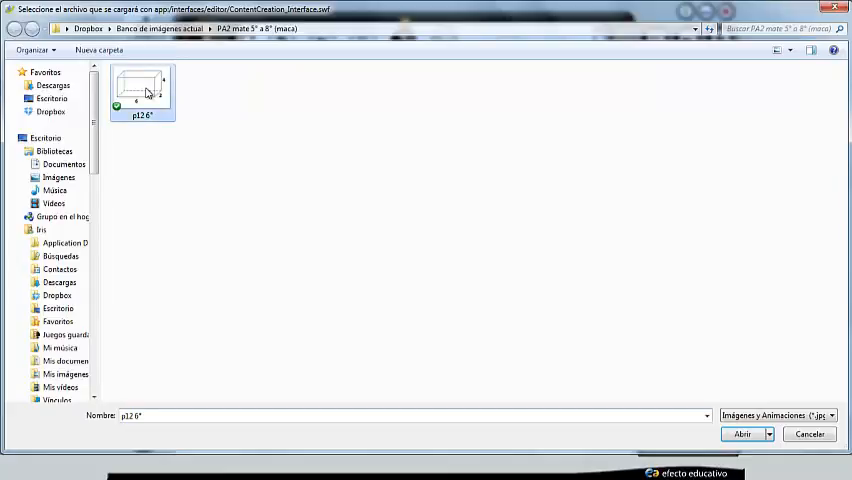
{"action": "left_click", "coordinate": [742, 433]}
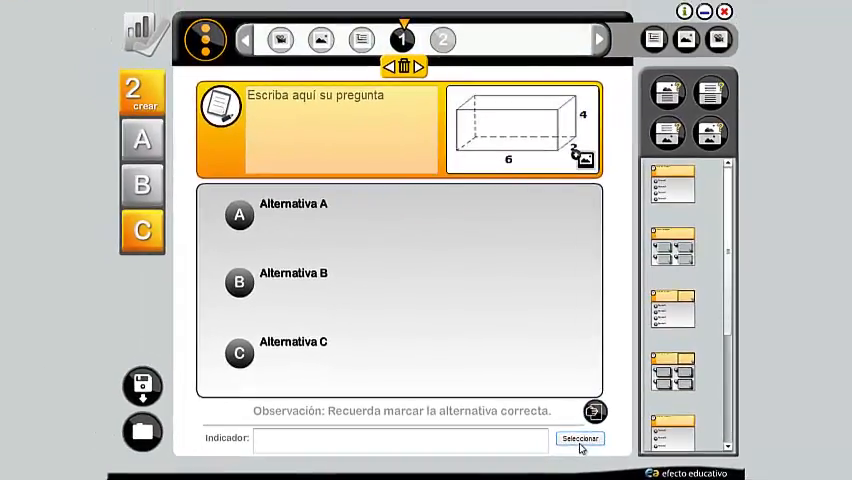
Open the empty indicator chooser for the question and dismiss it with Atrás
{"action": "left_click", "coordinate": [580, 438]}
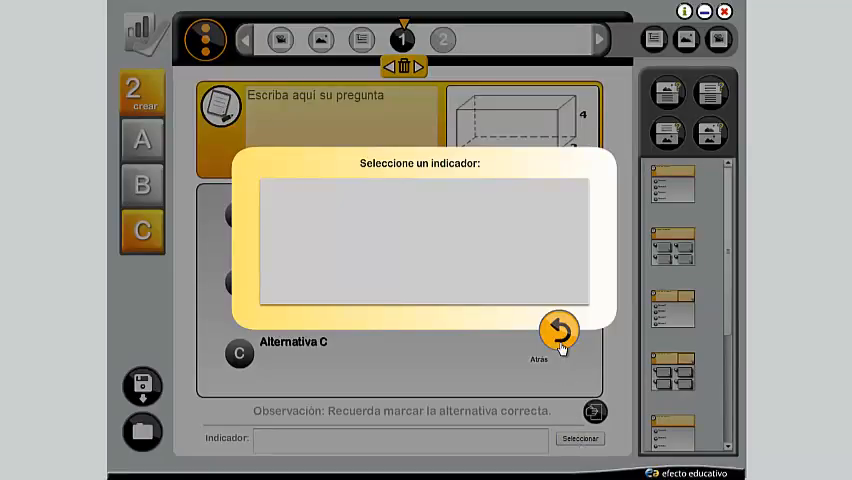
{"action": "left_click", "coordinate": [559, 332]}
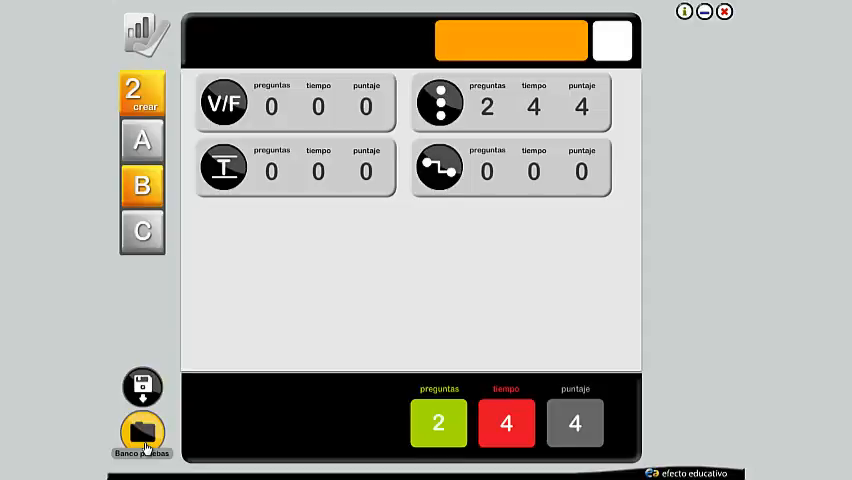
Open the test bank and load the DIAGNOSTICO CIENCIAS 1 test
{"action": "left_click", "coordinate": [141, 433]}
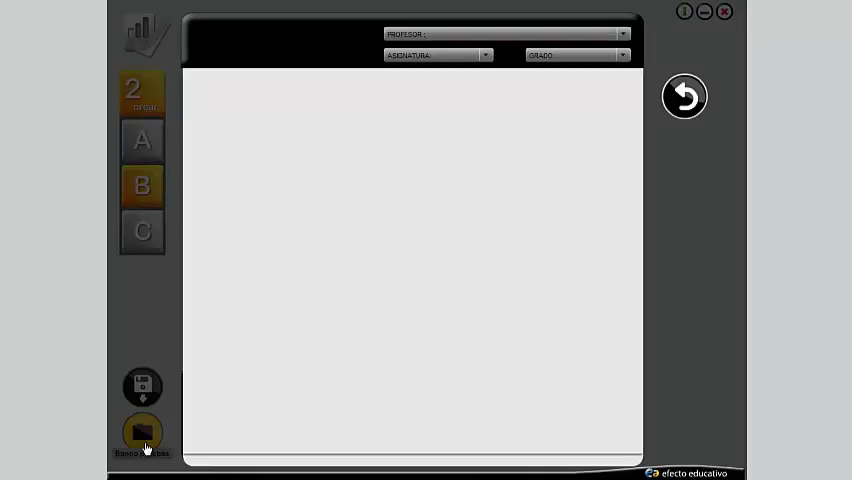
{"action": "left_click", "coordinate": [142, 432]}
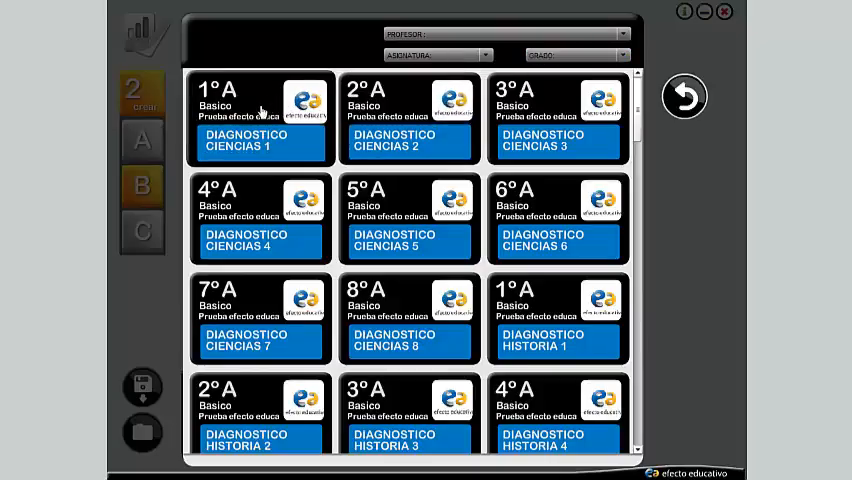
{"action": "left_click", "coordinate": [258, 120]}
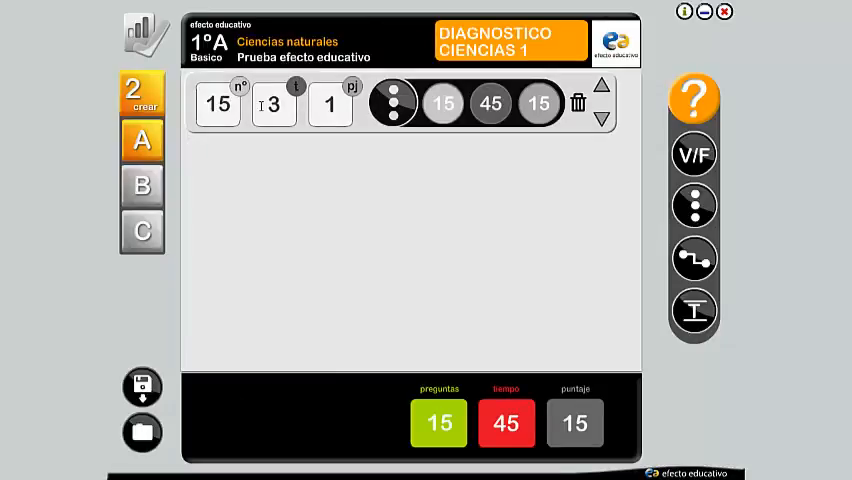